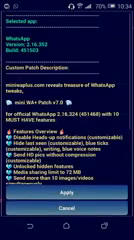
pyautogui.scroll(-3)
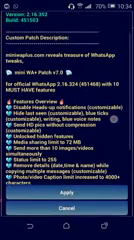
pyautogui.scroll(-3)
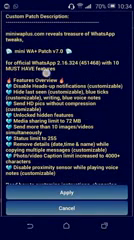
pyautogui.scroll(-3)
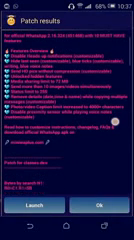
pyautogui.scroll(-3)
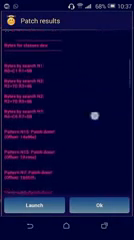
pyautogui.scroll(-3)
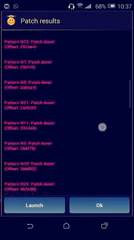
pyautogui.scroll(-3)
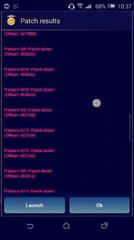